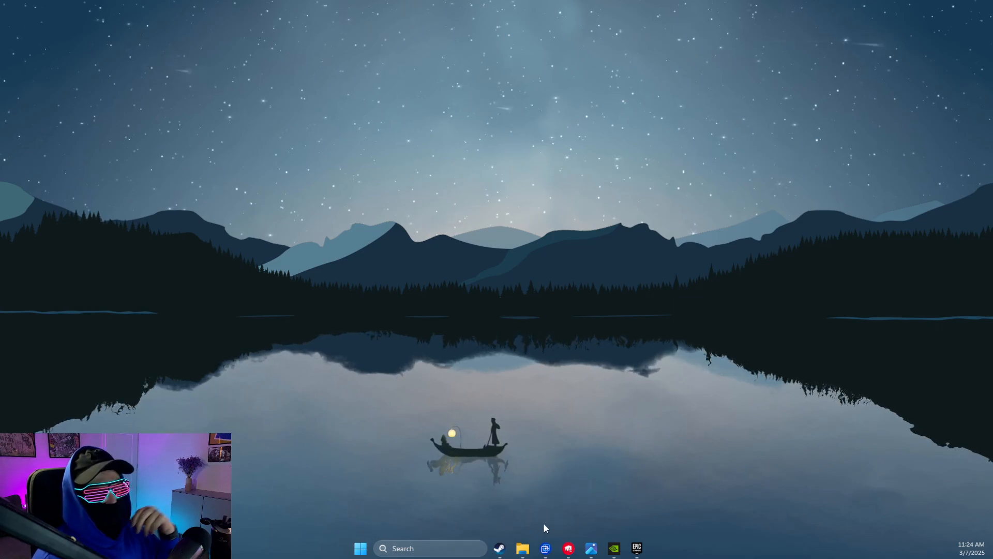
Search the Steam library for 'rainbow' to list the Rainbow Six Siege entries
left_click(498, 548)
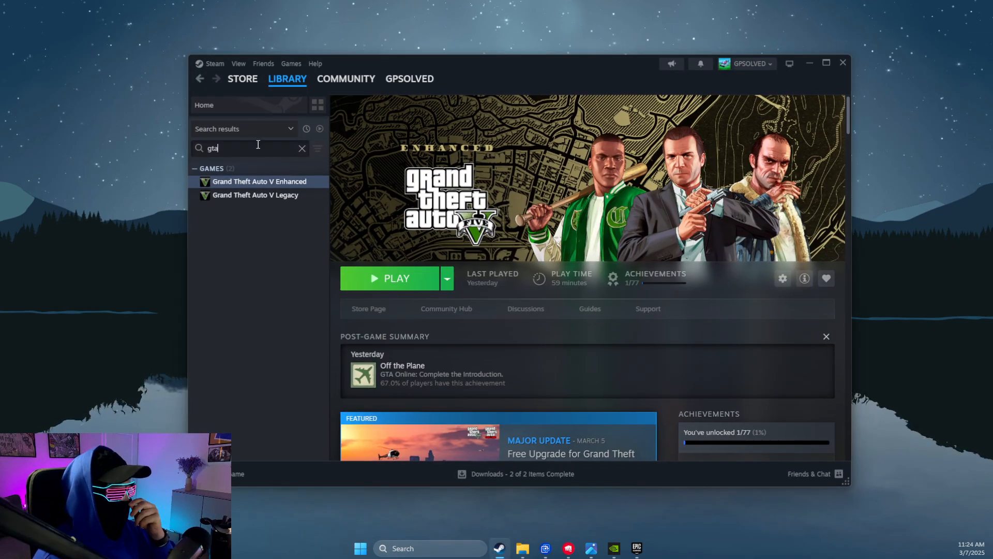
type("rainbow")
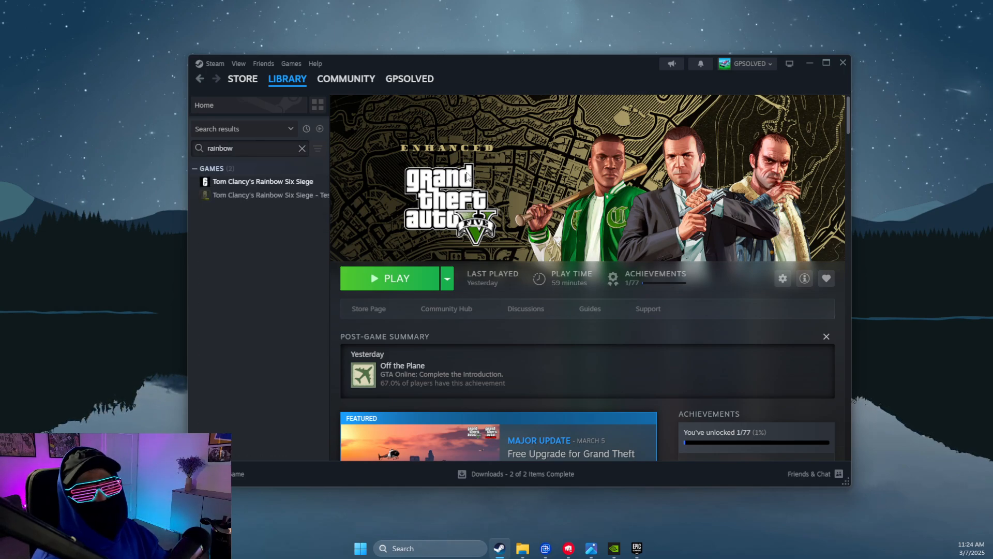
mouse_move(749, 46)
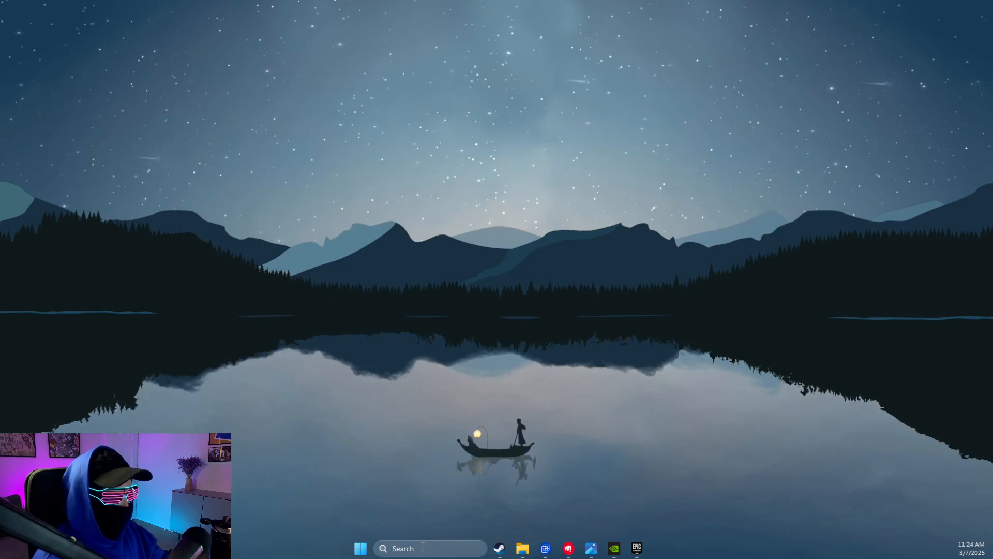
Browse Documents > My Games > Rainbow Six - Siege > the long-named profile folder
left_click(402, 547)
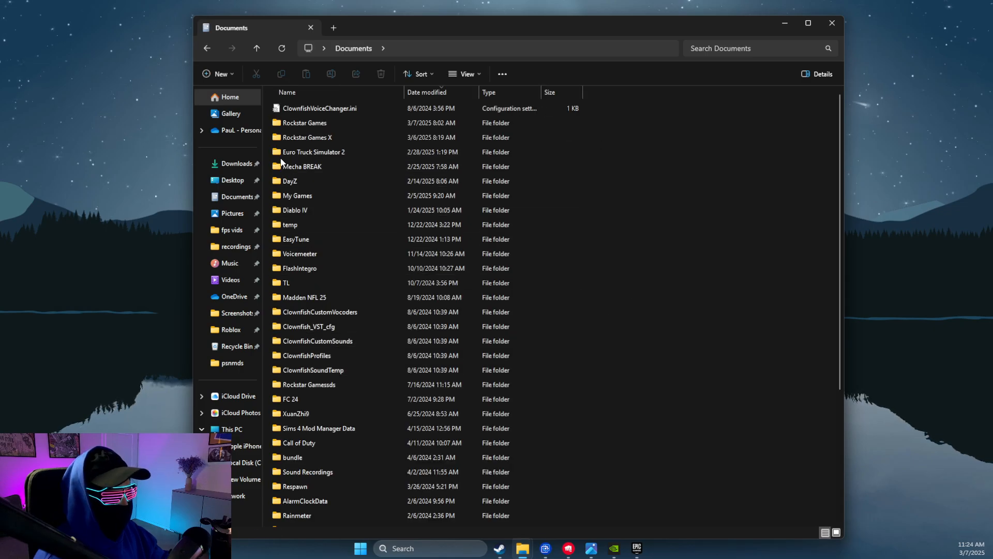
left_click(308, 385)
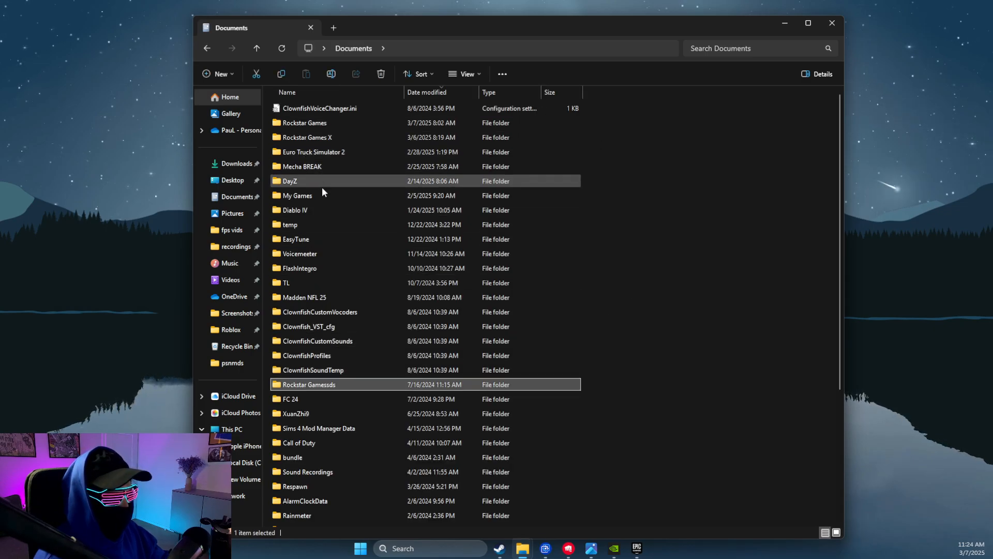
double_click(297, 195)
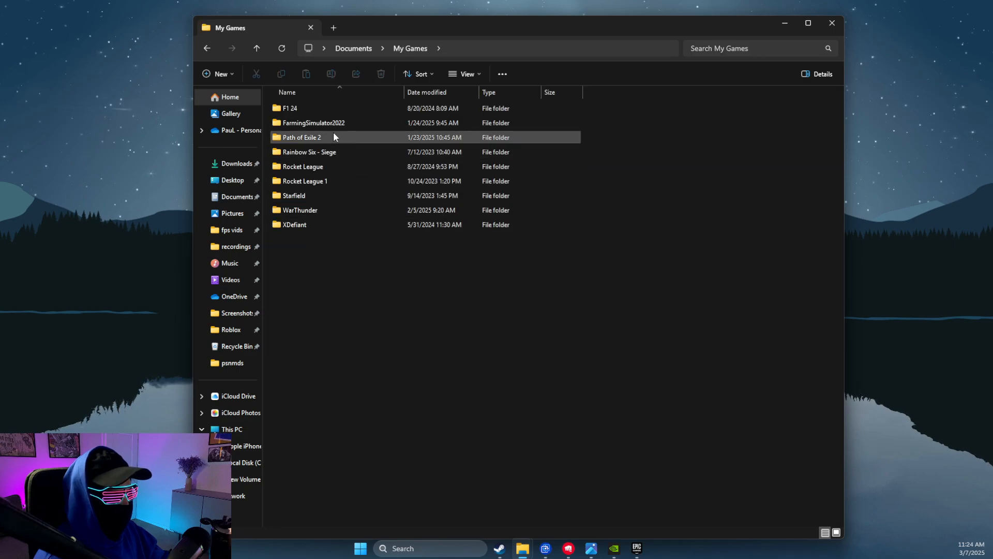
double_click(310, 151)
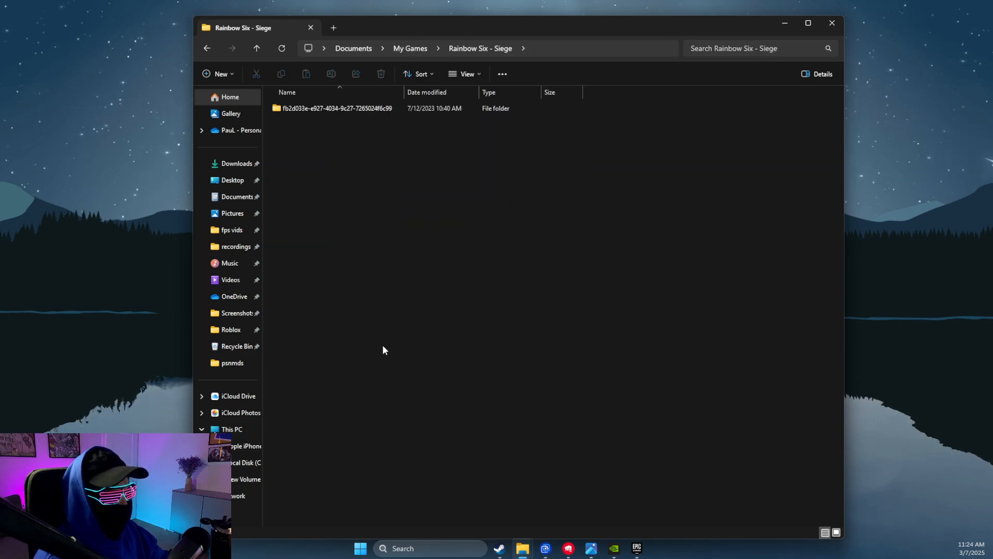
double_click(337, 108)
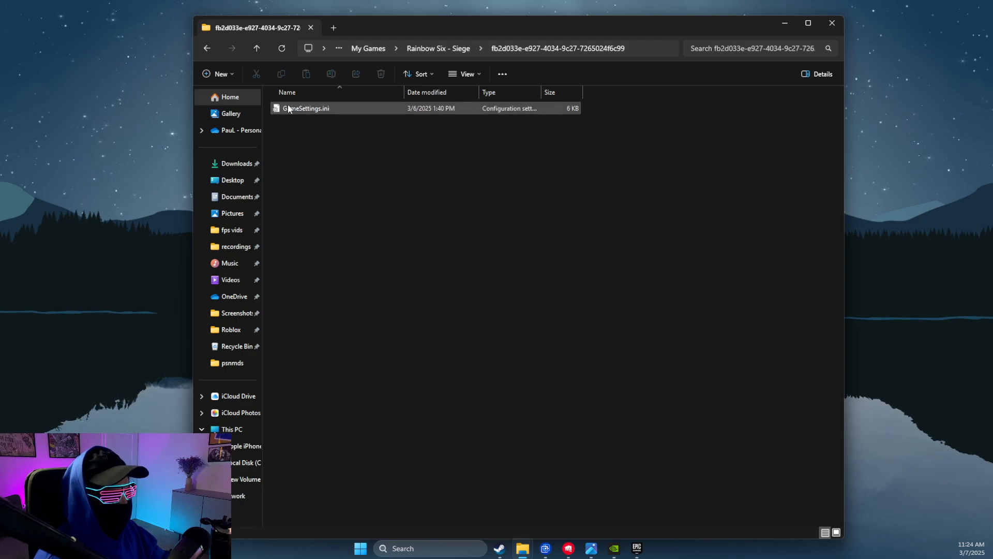
Select GameSettings.ini, toggle file name extensions off and back on, and close Explorer
left_click(306, 108)
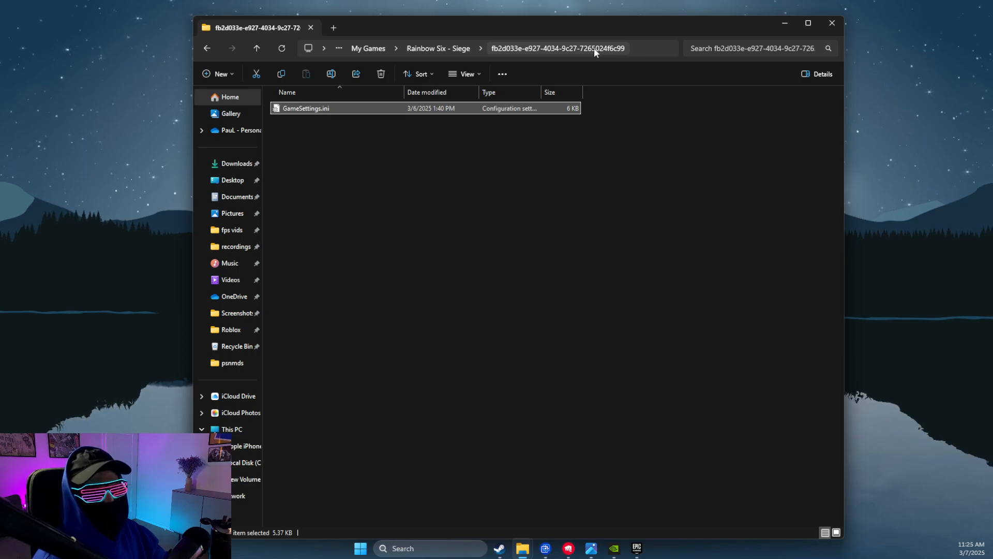
left_click(465, 73)
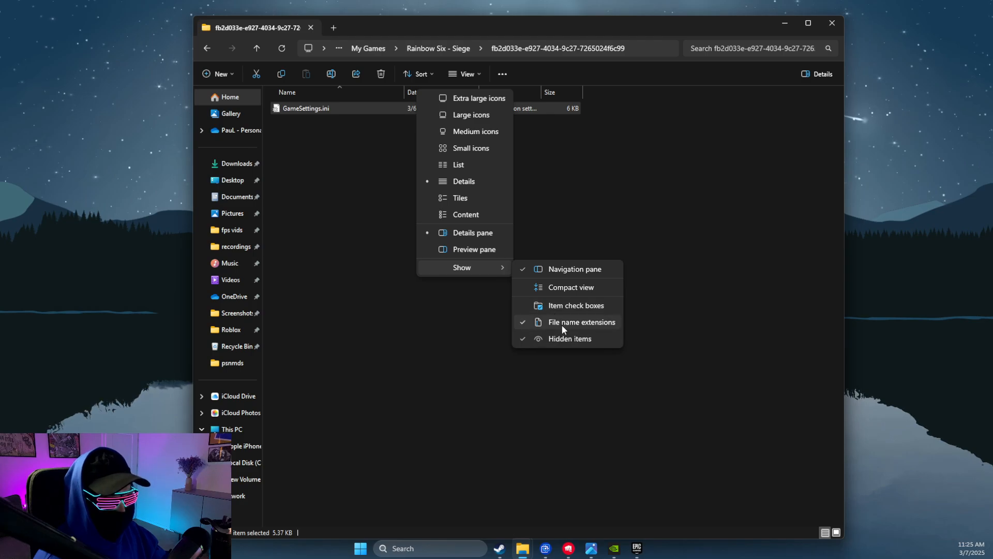
left_click(581, 322)
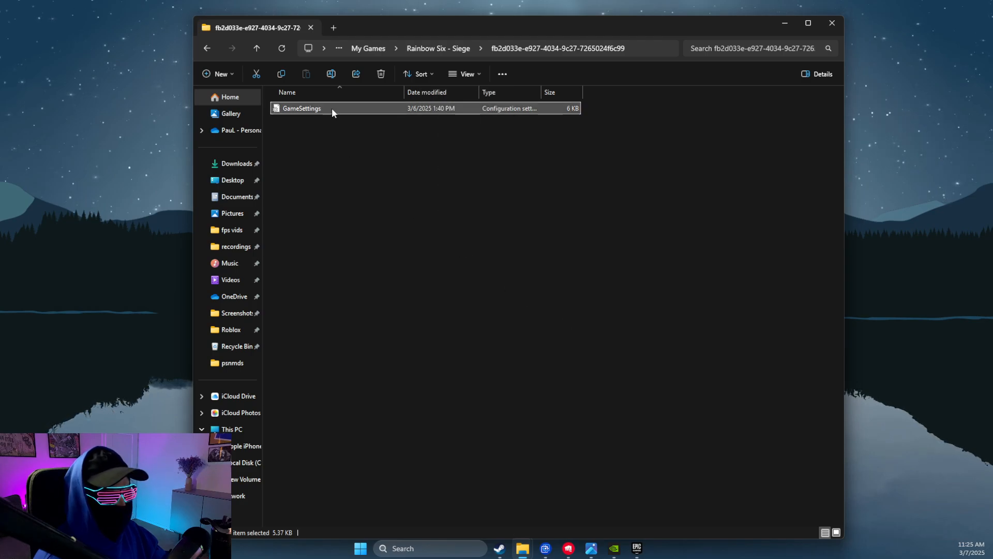
left_click(464, 73)
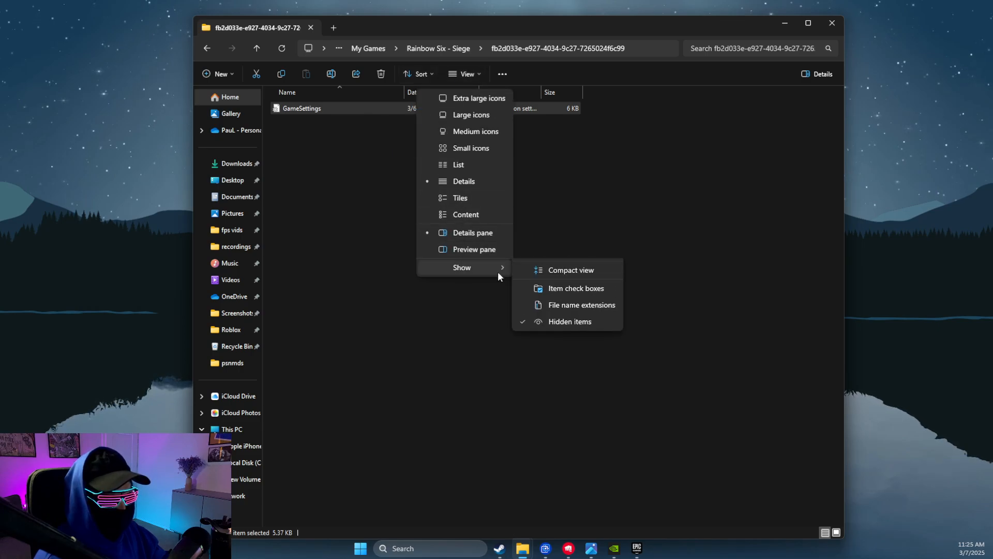
left_click(579, 305)
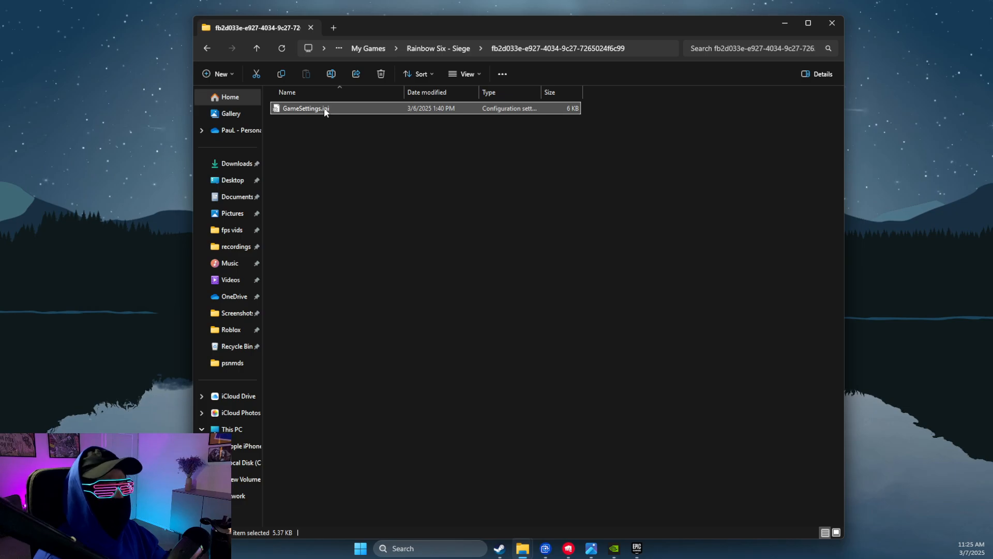
left_click(380, 74)
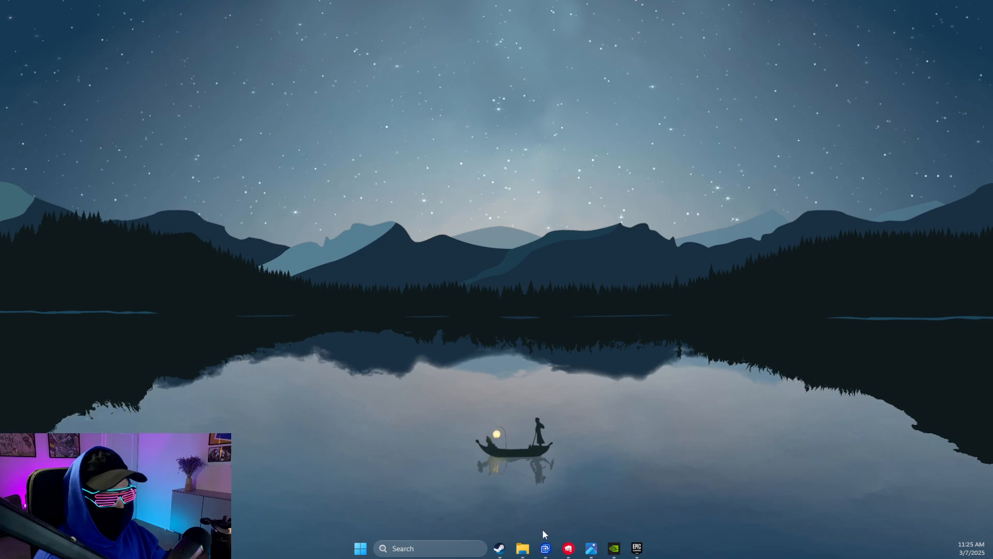
Bring Steam back up and launch Tom Clancy's Rainbow Six Siege
left_click(499, 548)
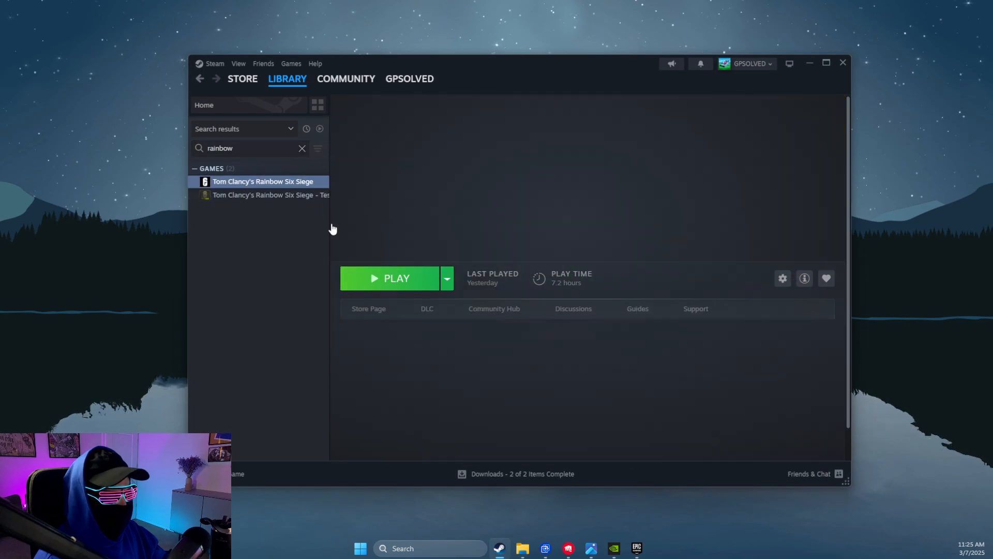
left_click(395, 278)
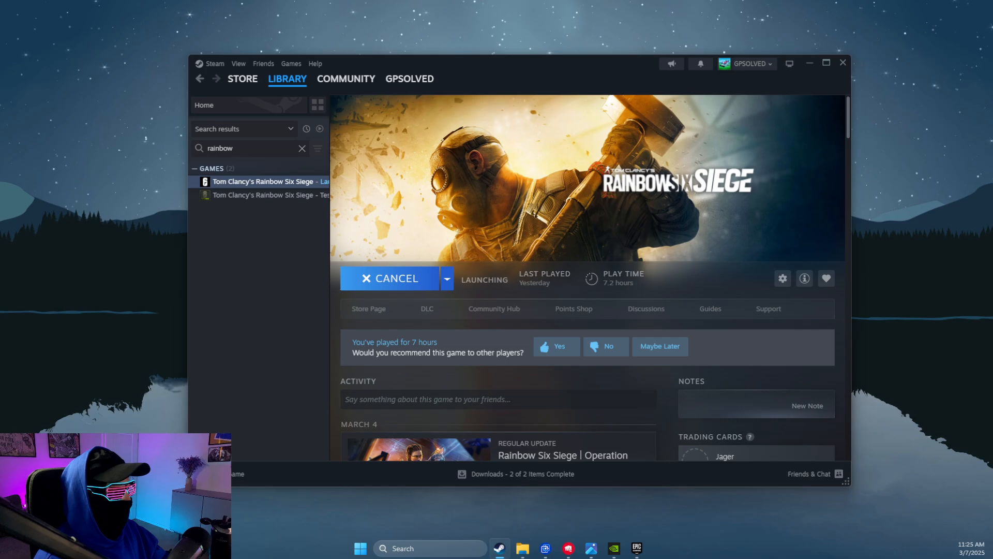